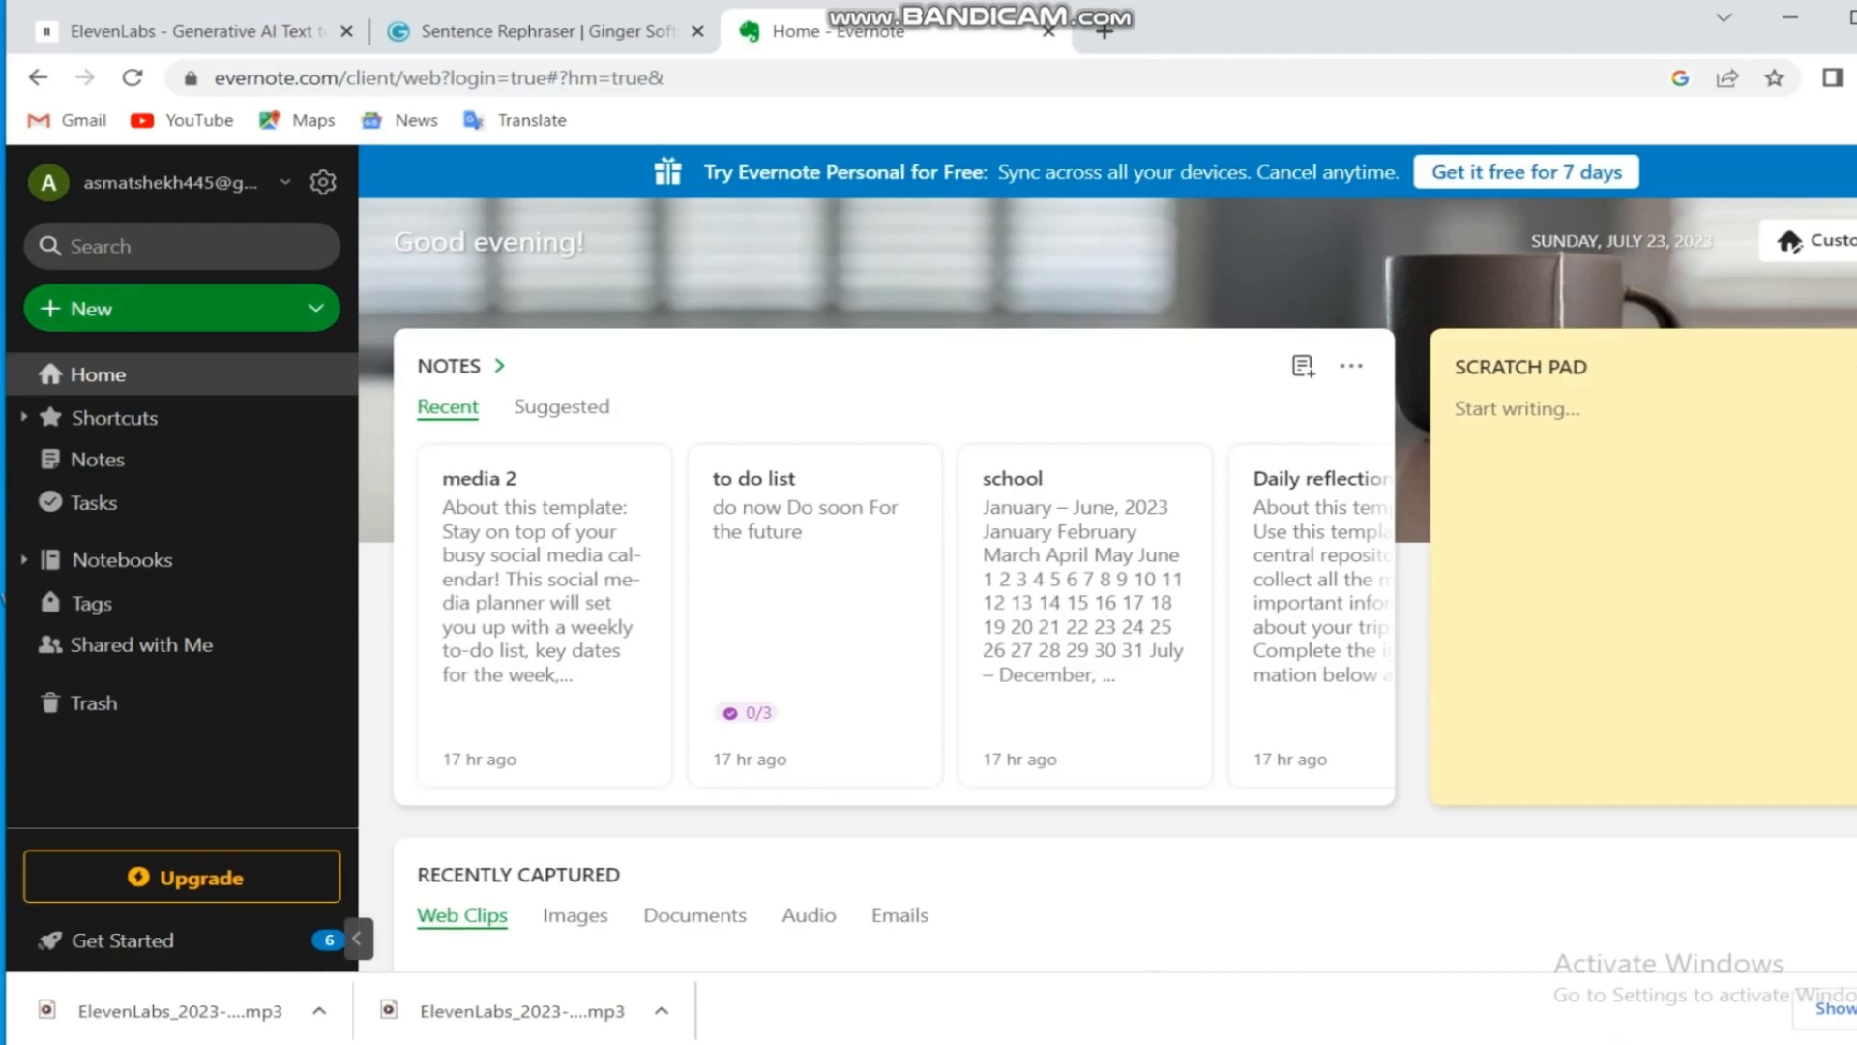
# Create a new note and bring up the full template gallery from its suggestions
pyautogui.click(182, 308)
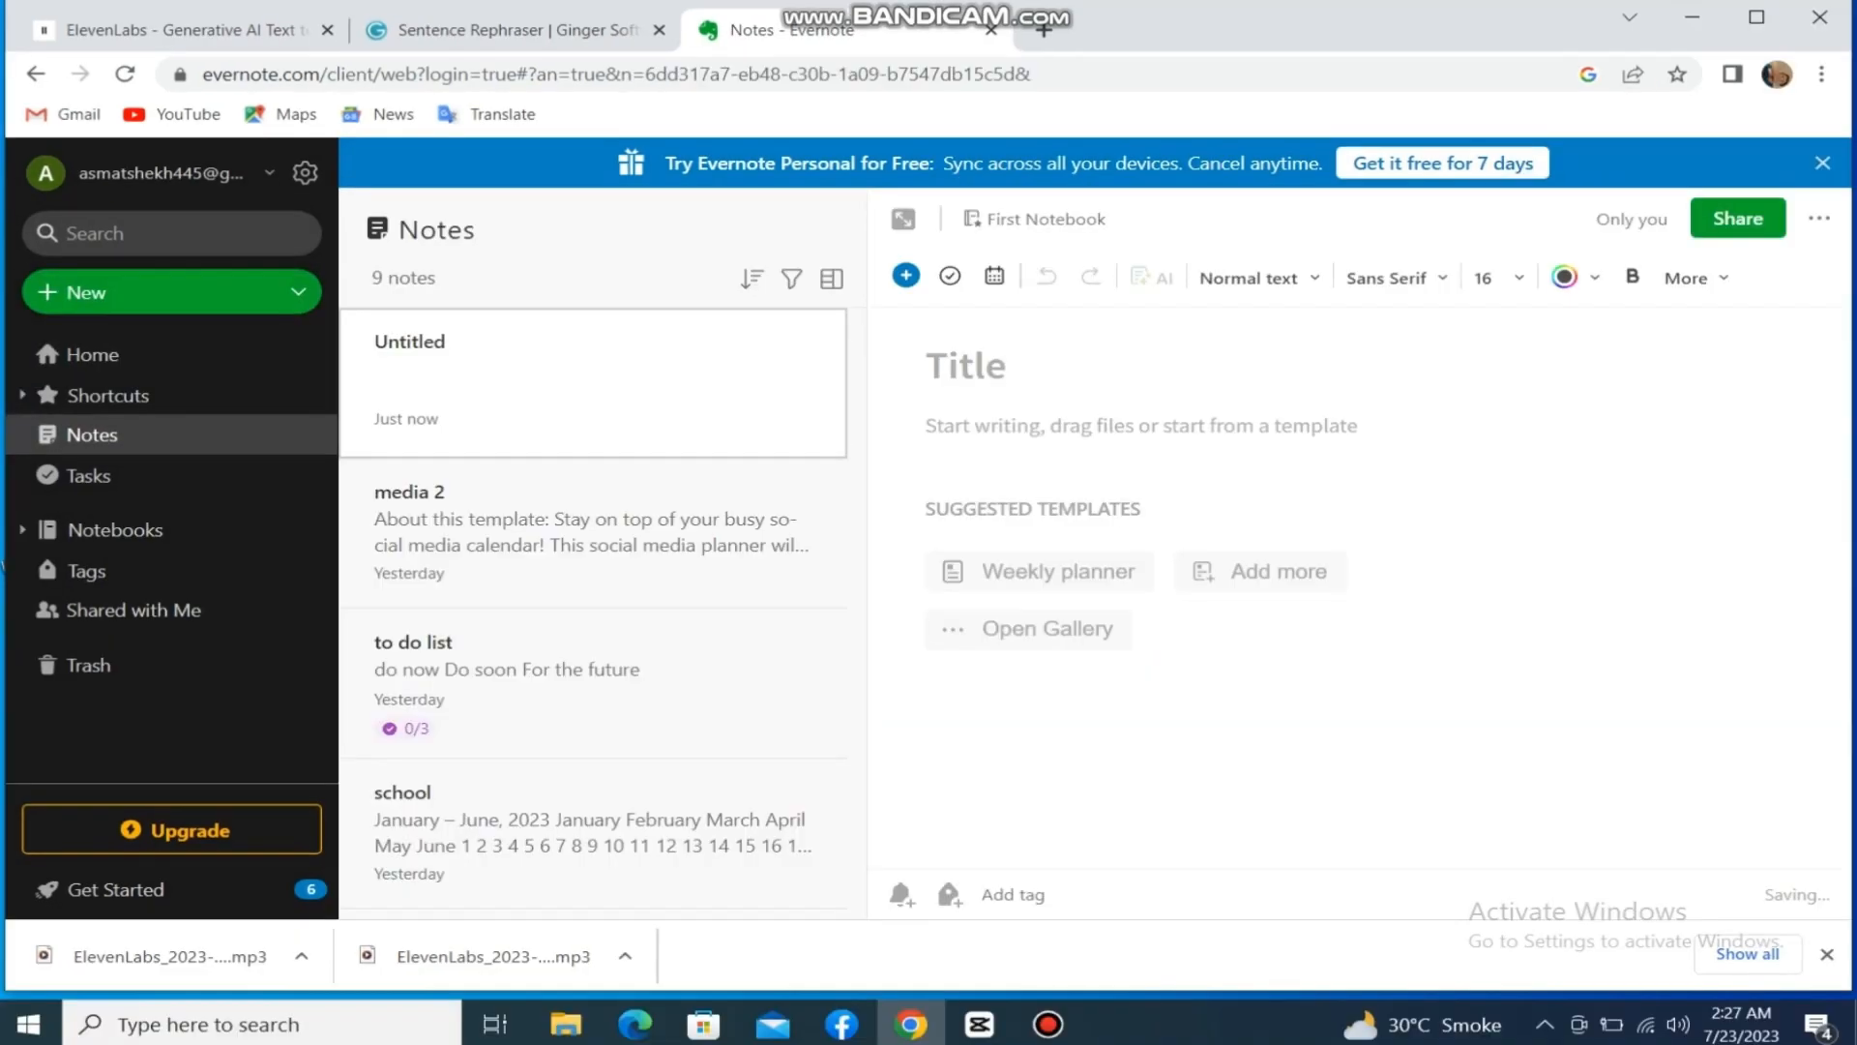
pyautogui.click(1060, 570)
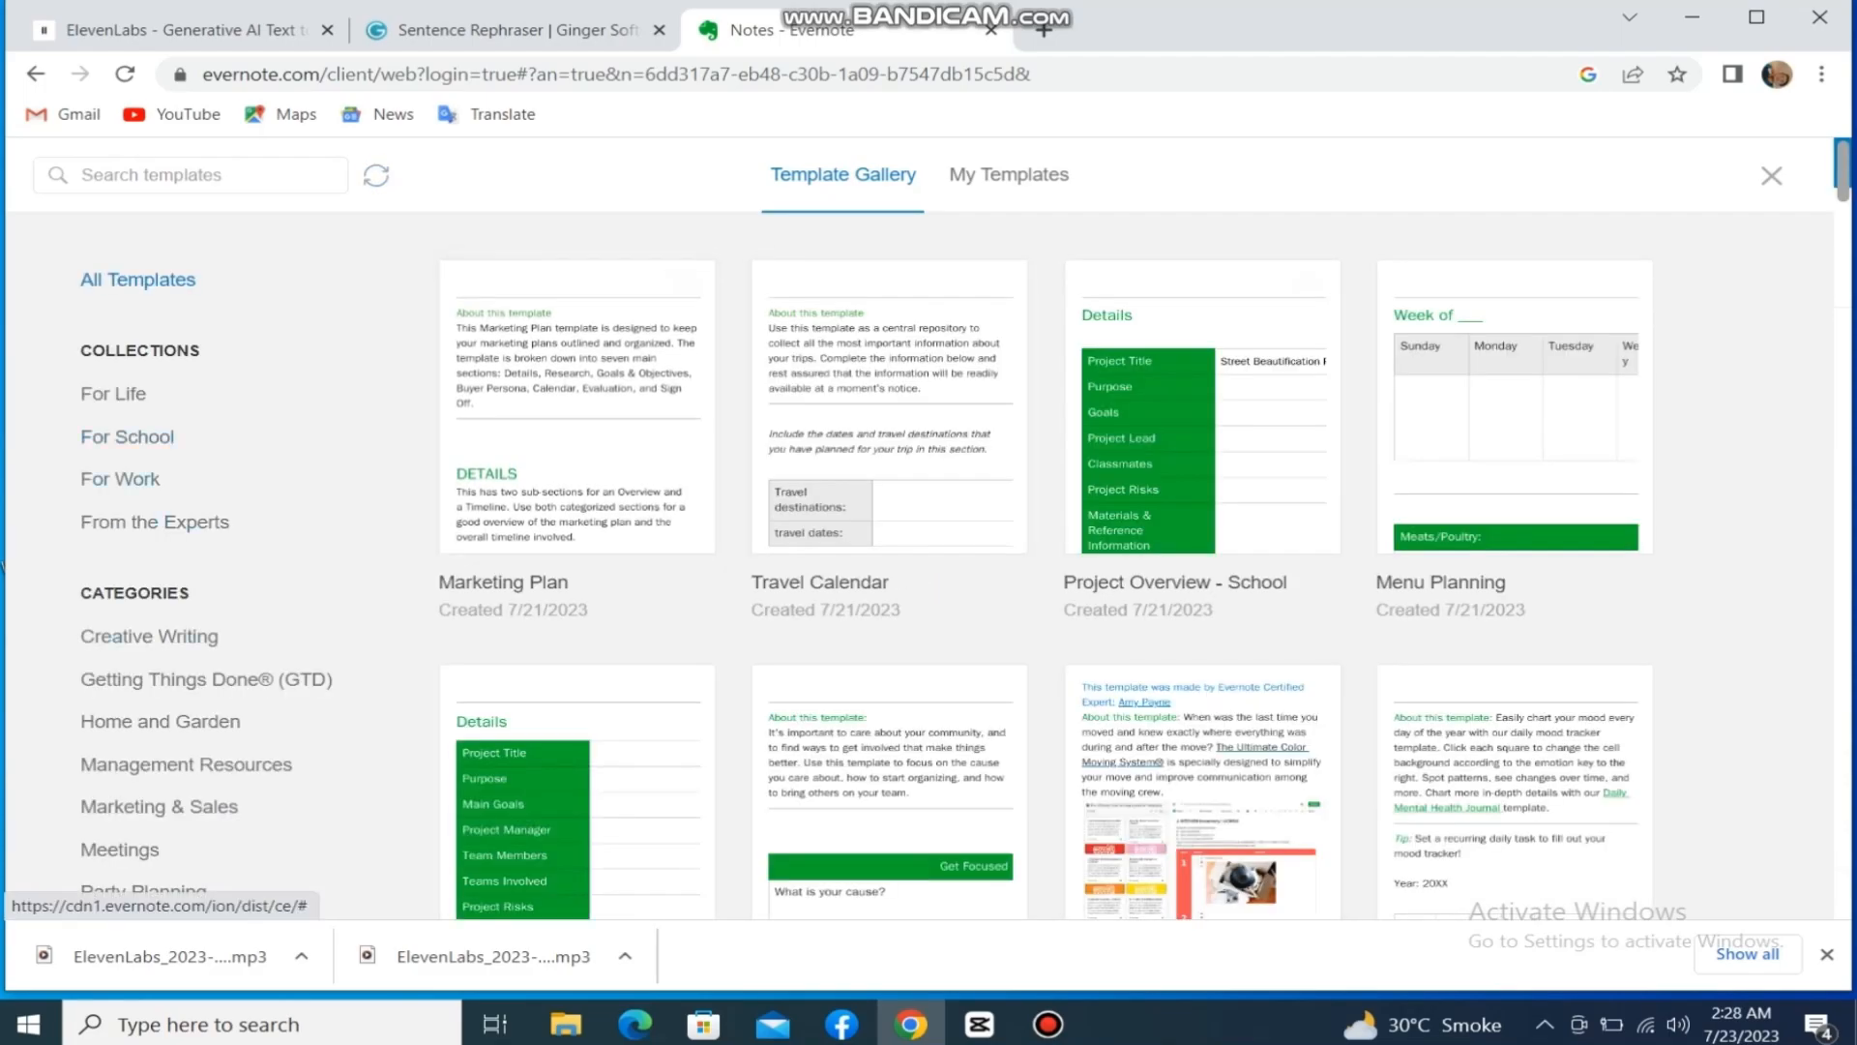
# Scroll down through the gallery's template thumbnails
pyautogui.scroll(-3)
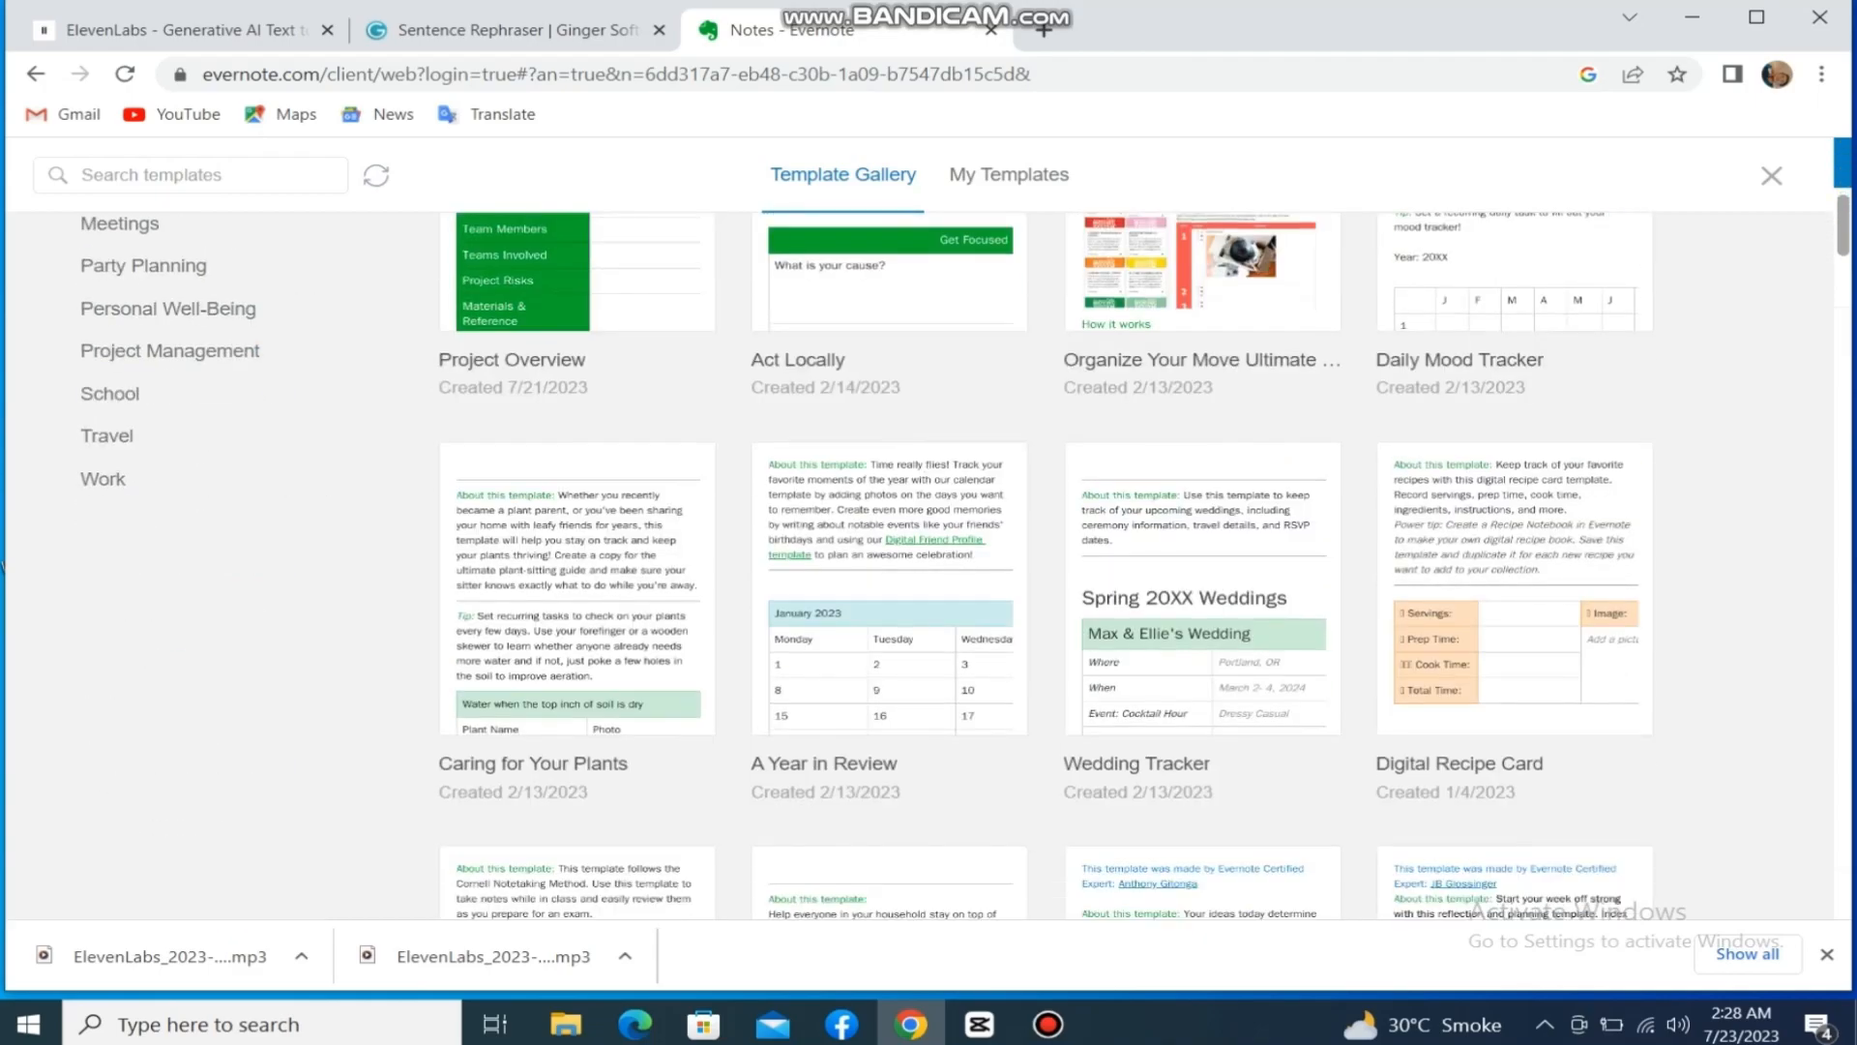
pyautogui.scroll(-3)
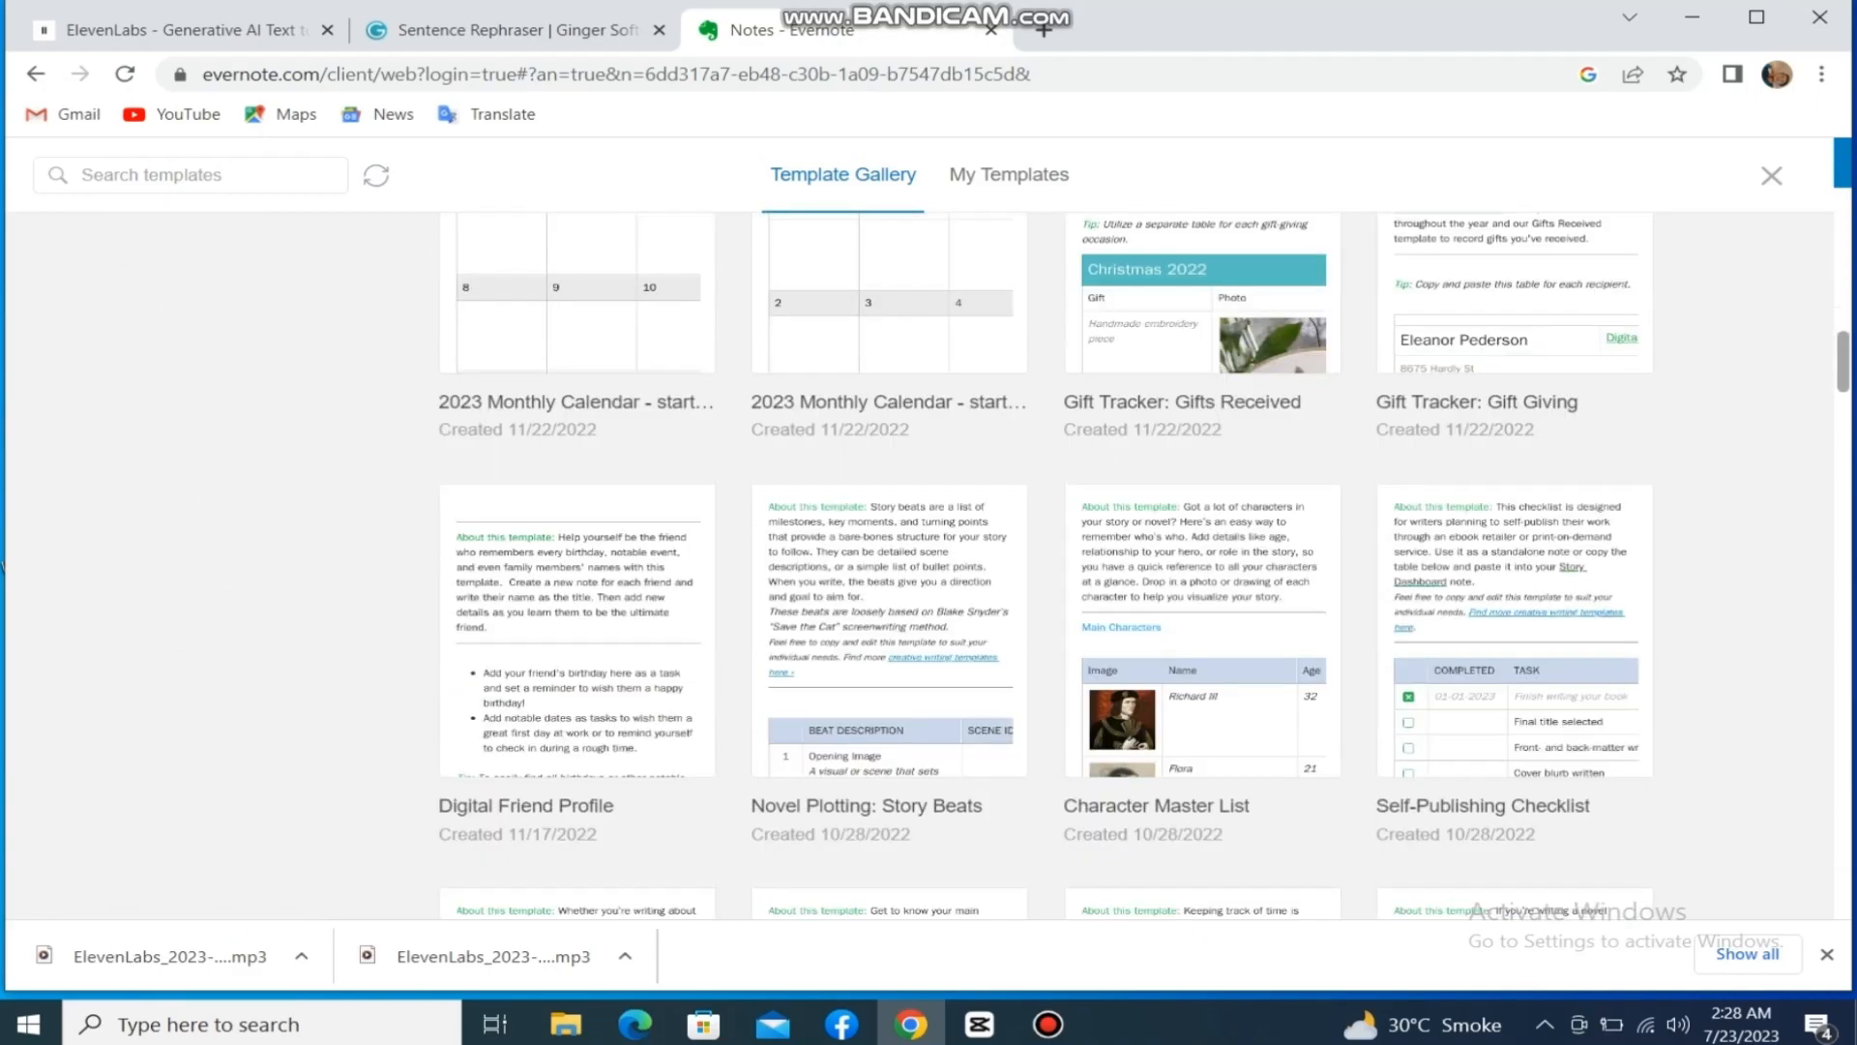
pyautogui.scroll(-3)
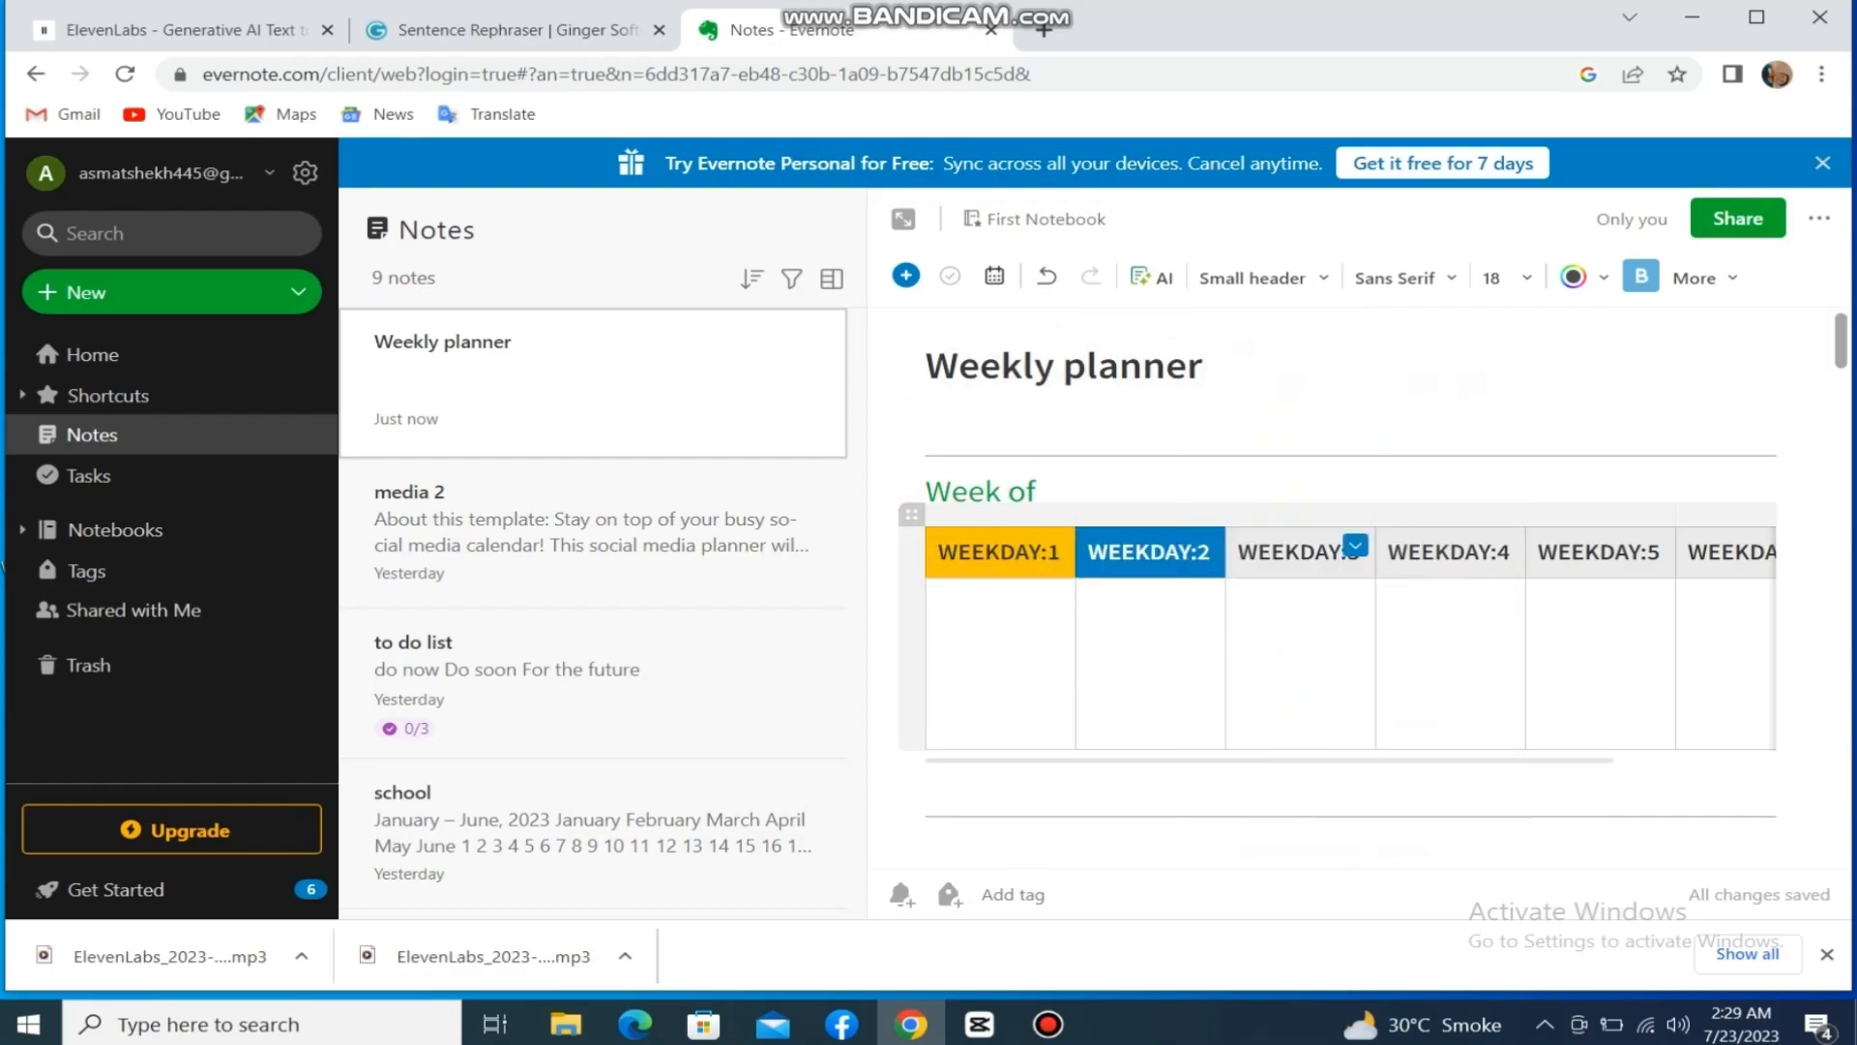
# Apply the Weekly planner template, write 'helllo' under WEEKDAY:1, and show the Note info details
pyautogui.click(1354, 545)
pyautogui.write('helllo')
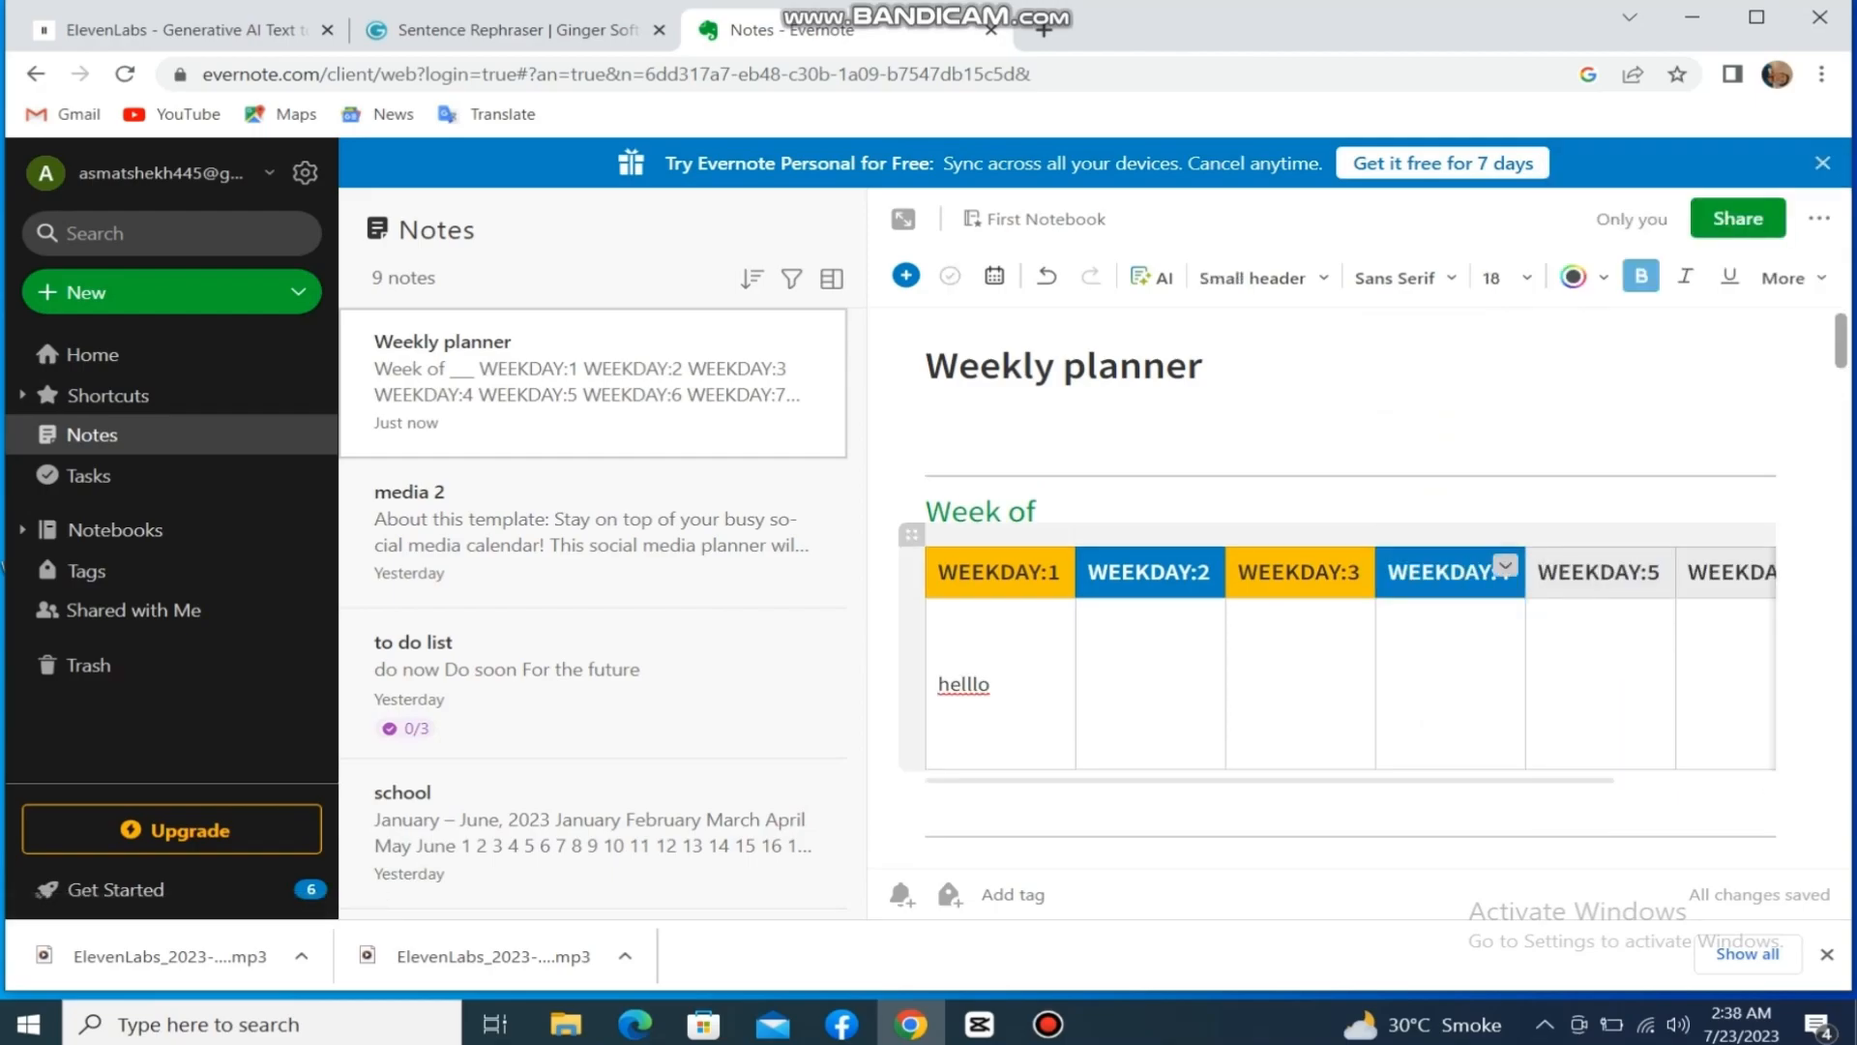
pyautogui.click(1818, 219)
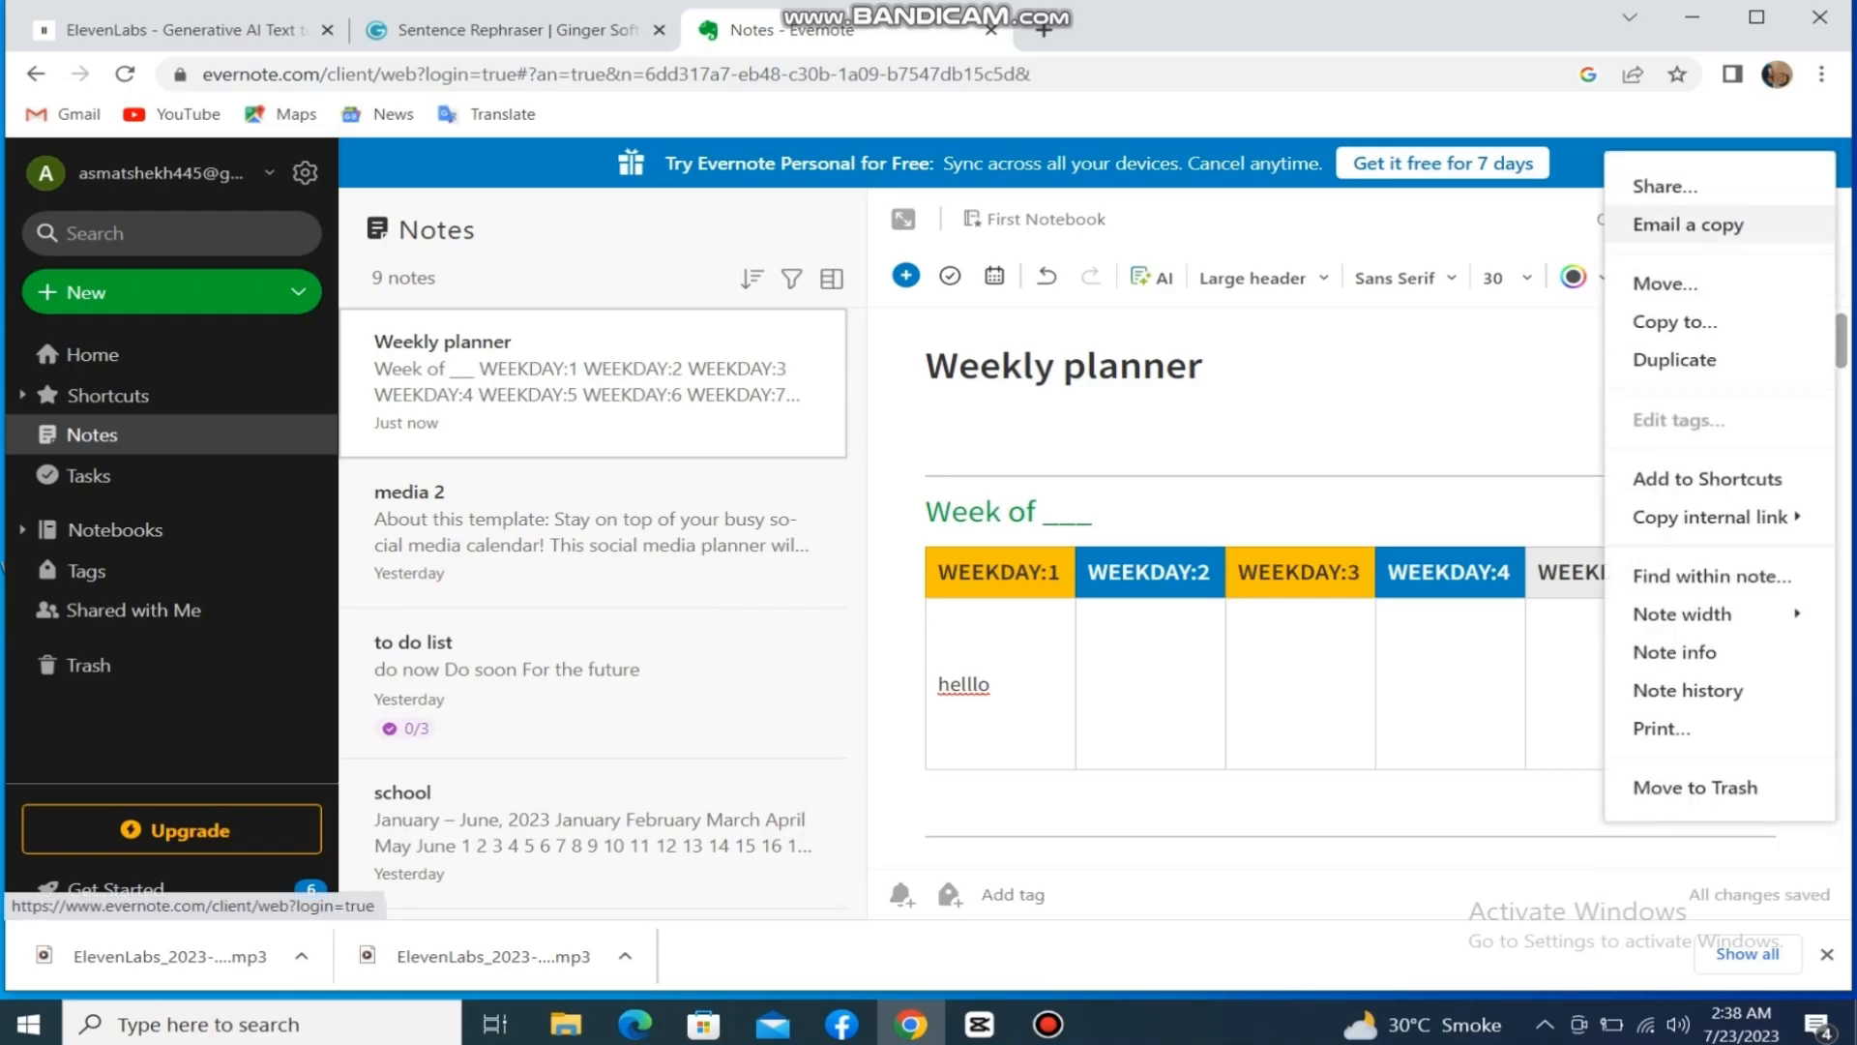
pyautogui.moveTo(1683, 614)
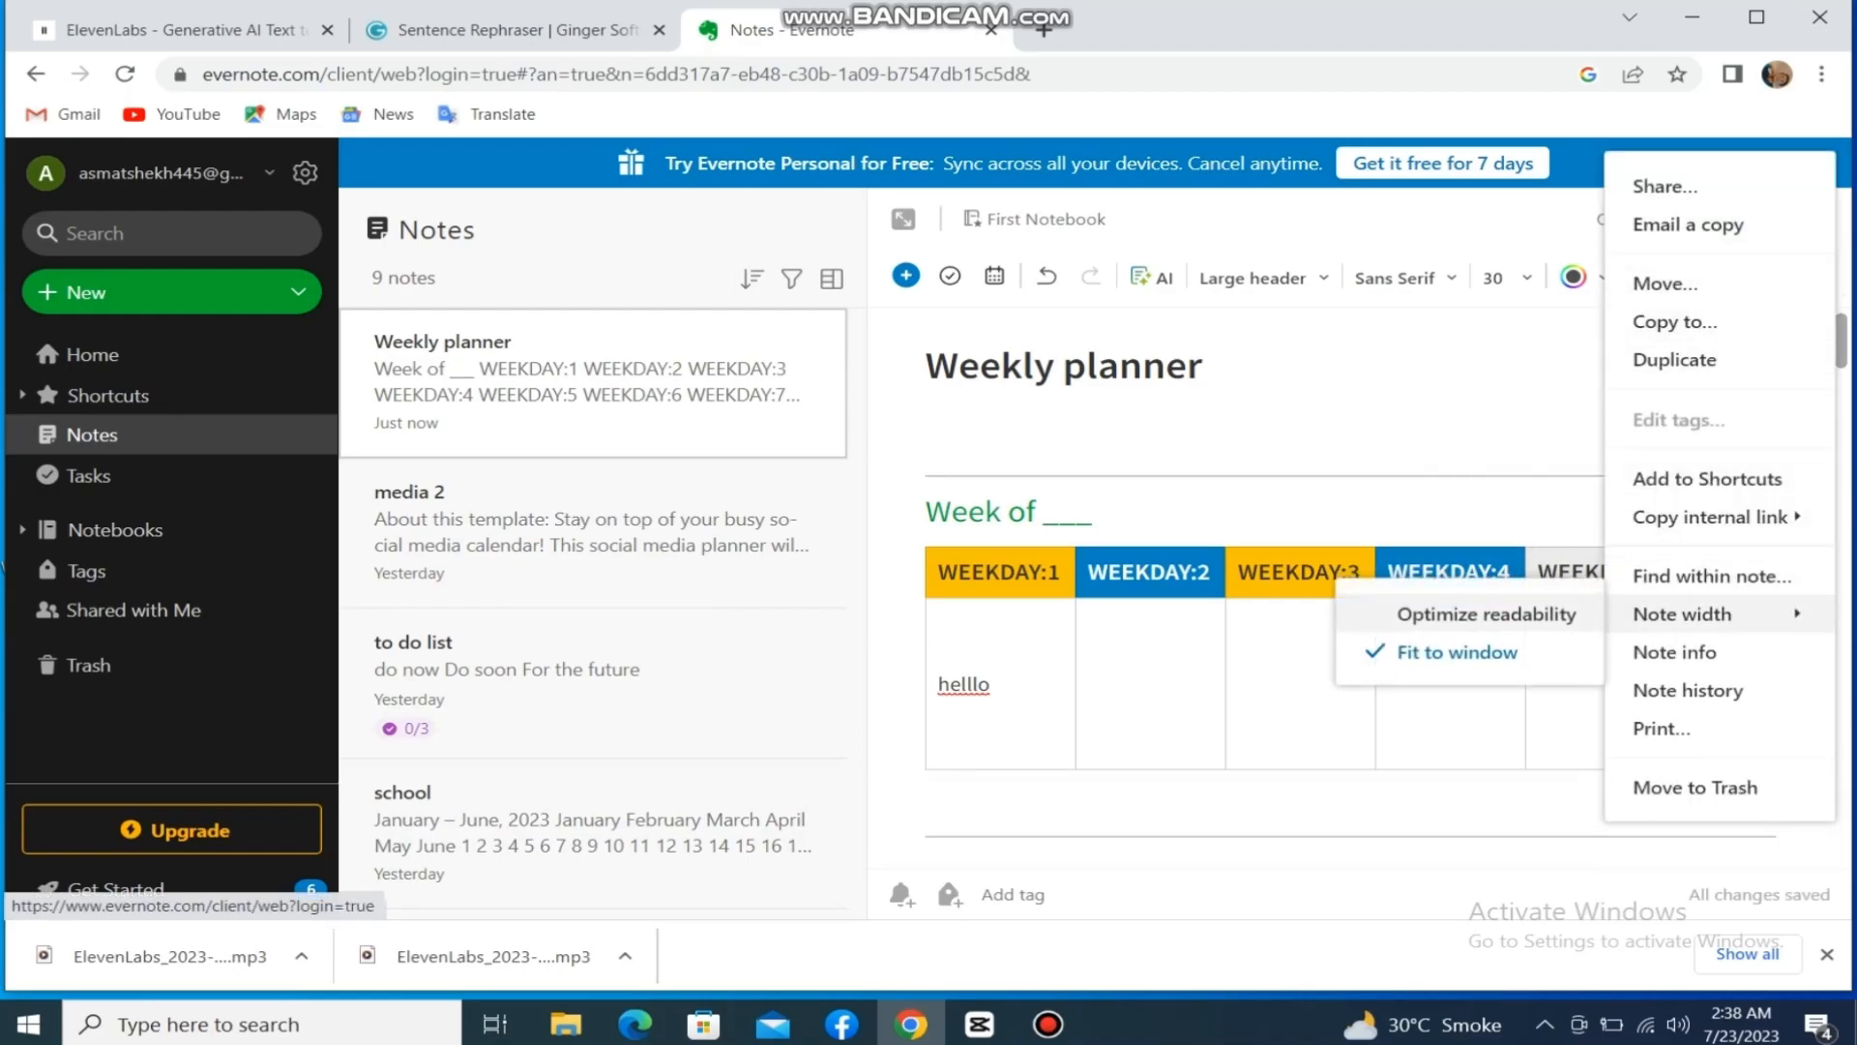
pyautogui.moveTo(1674, 652)
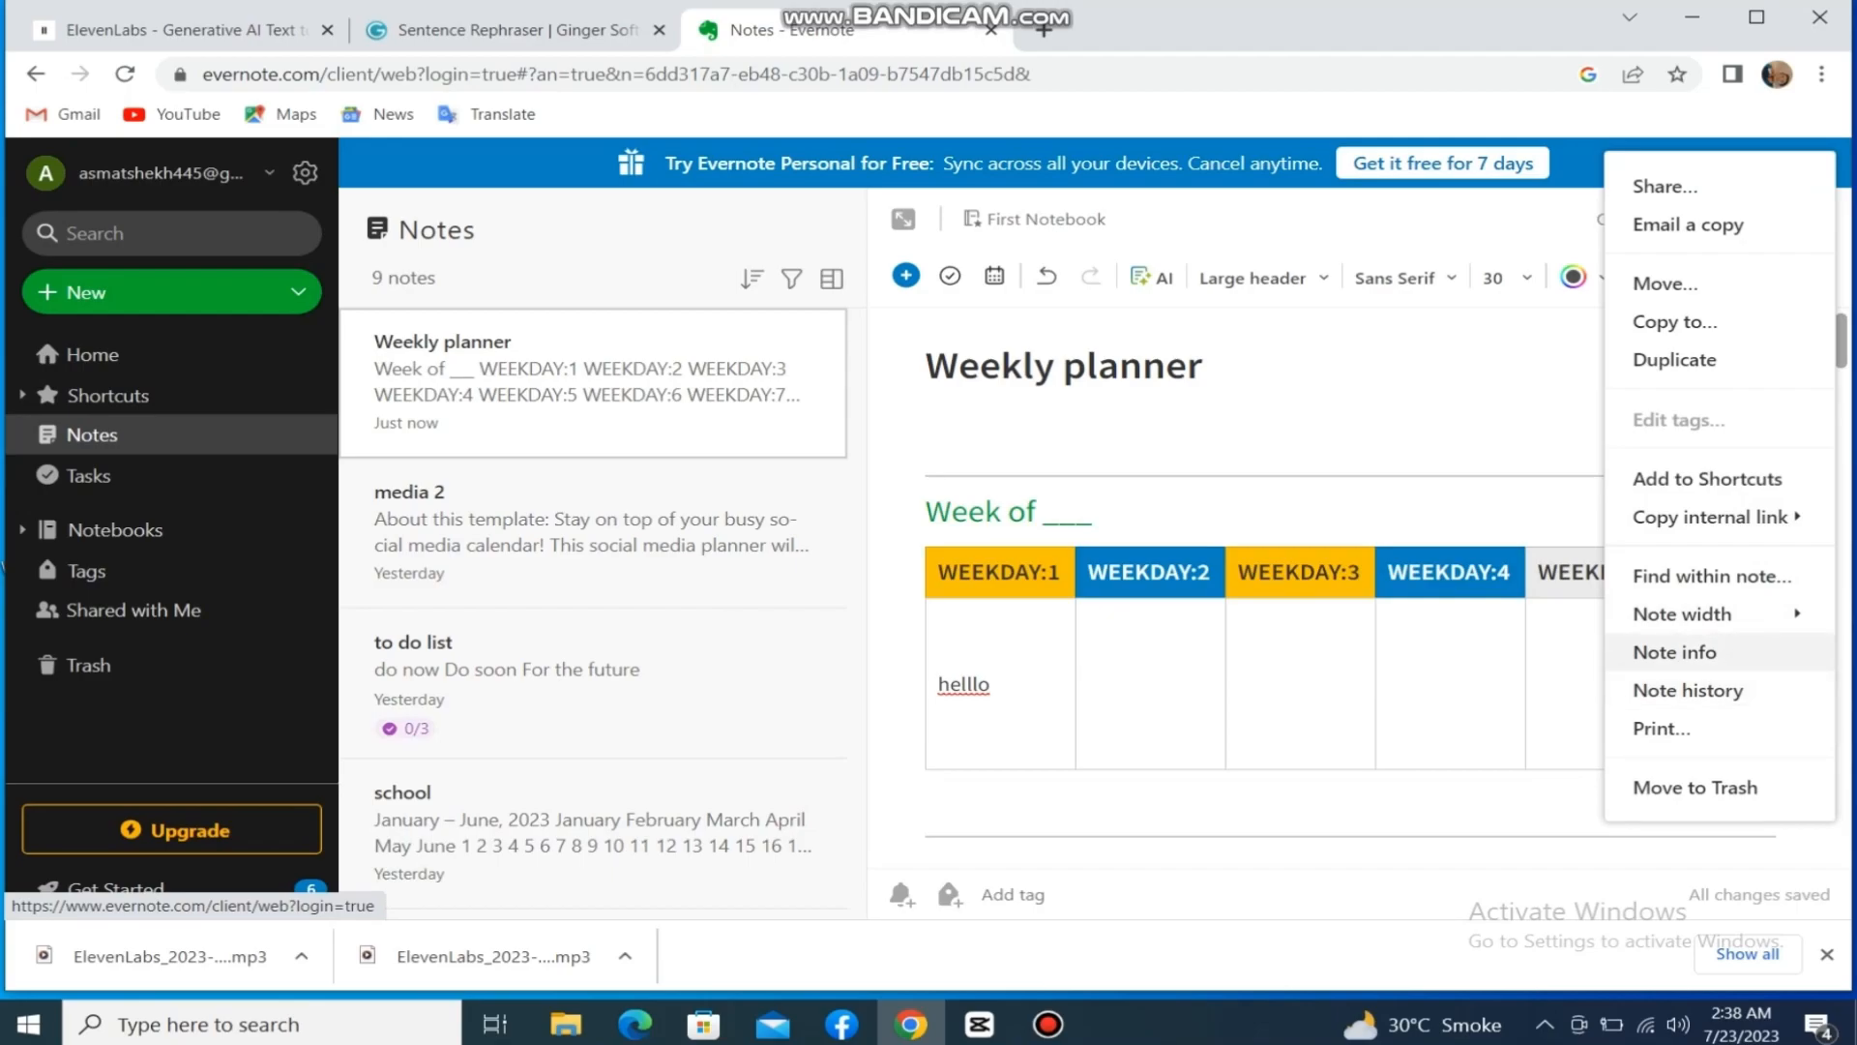
pyautogui.click(1673, 652)
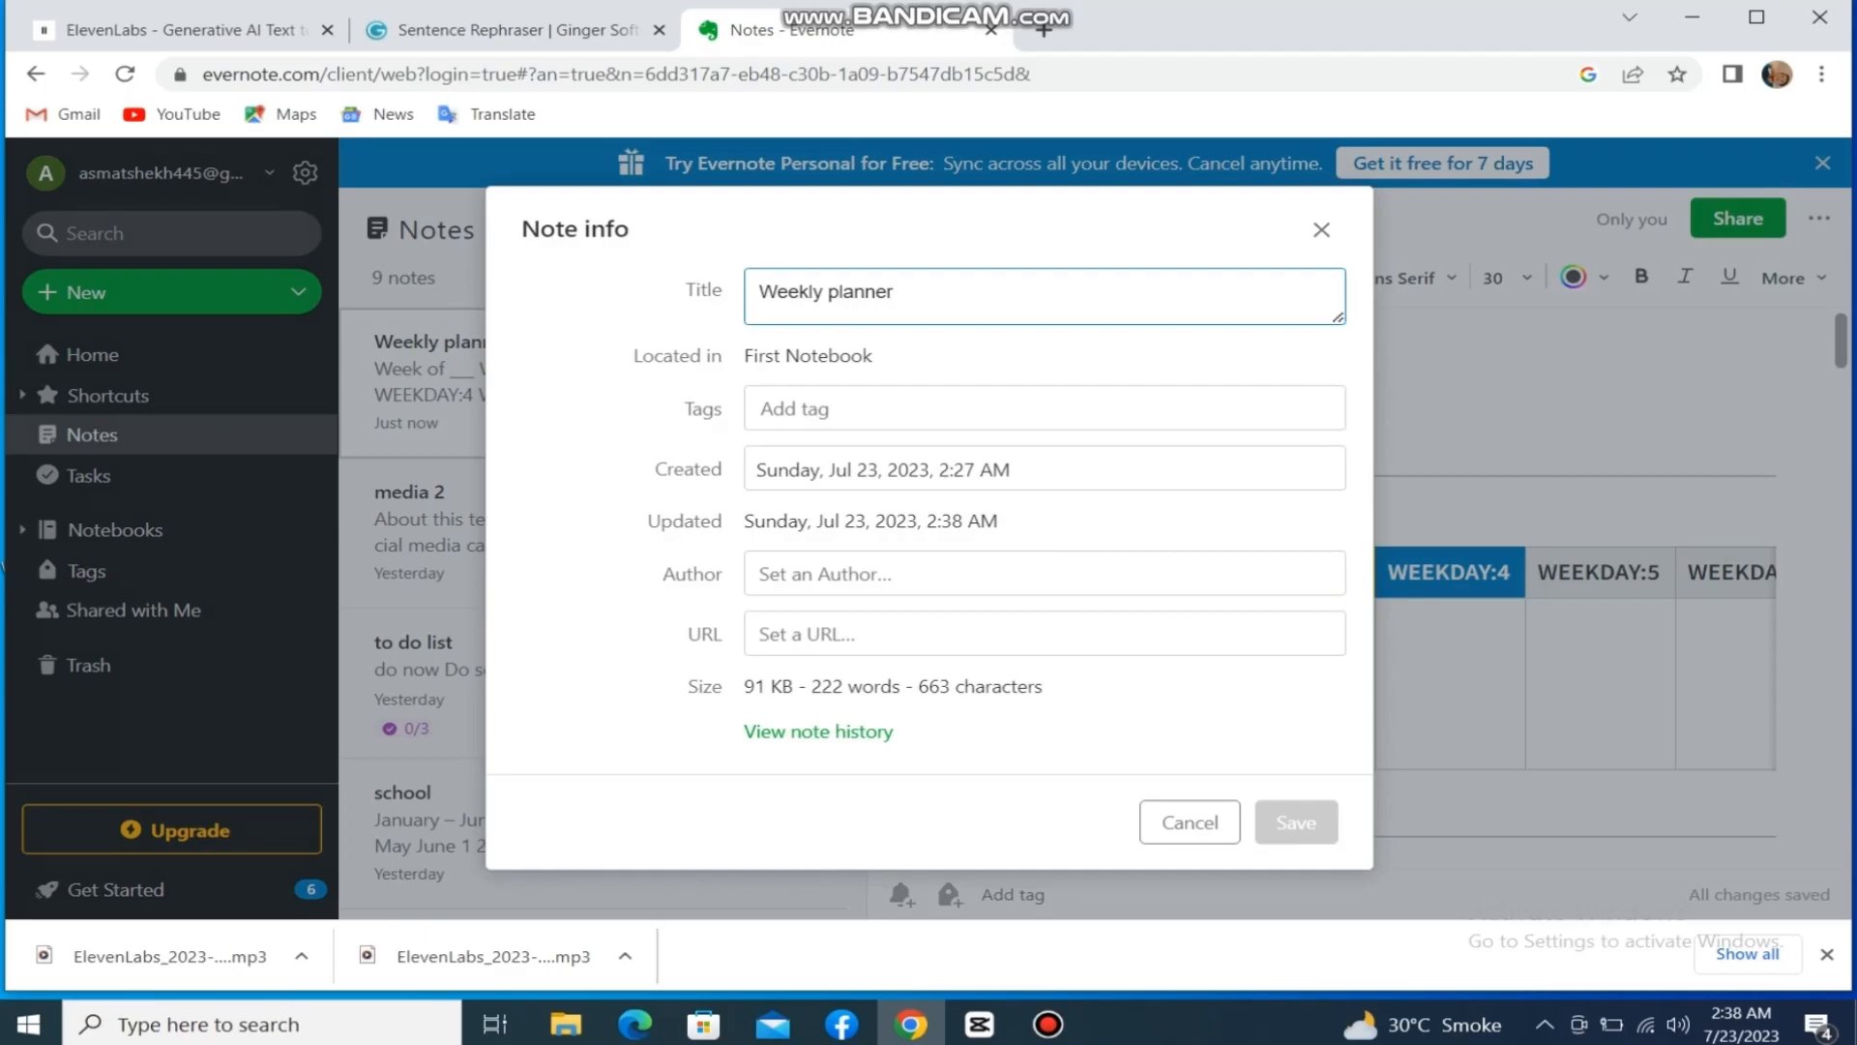
# Retitle the note 'MY template' and save the new name
pyautogui.write('MY')
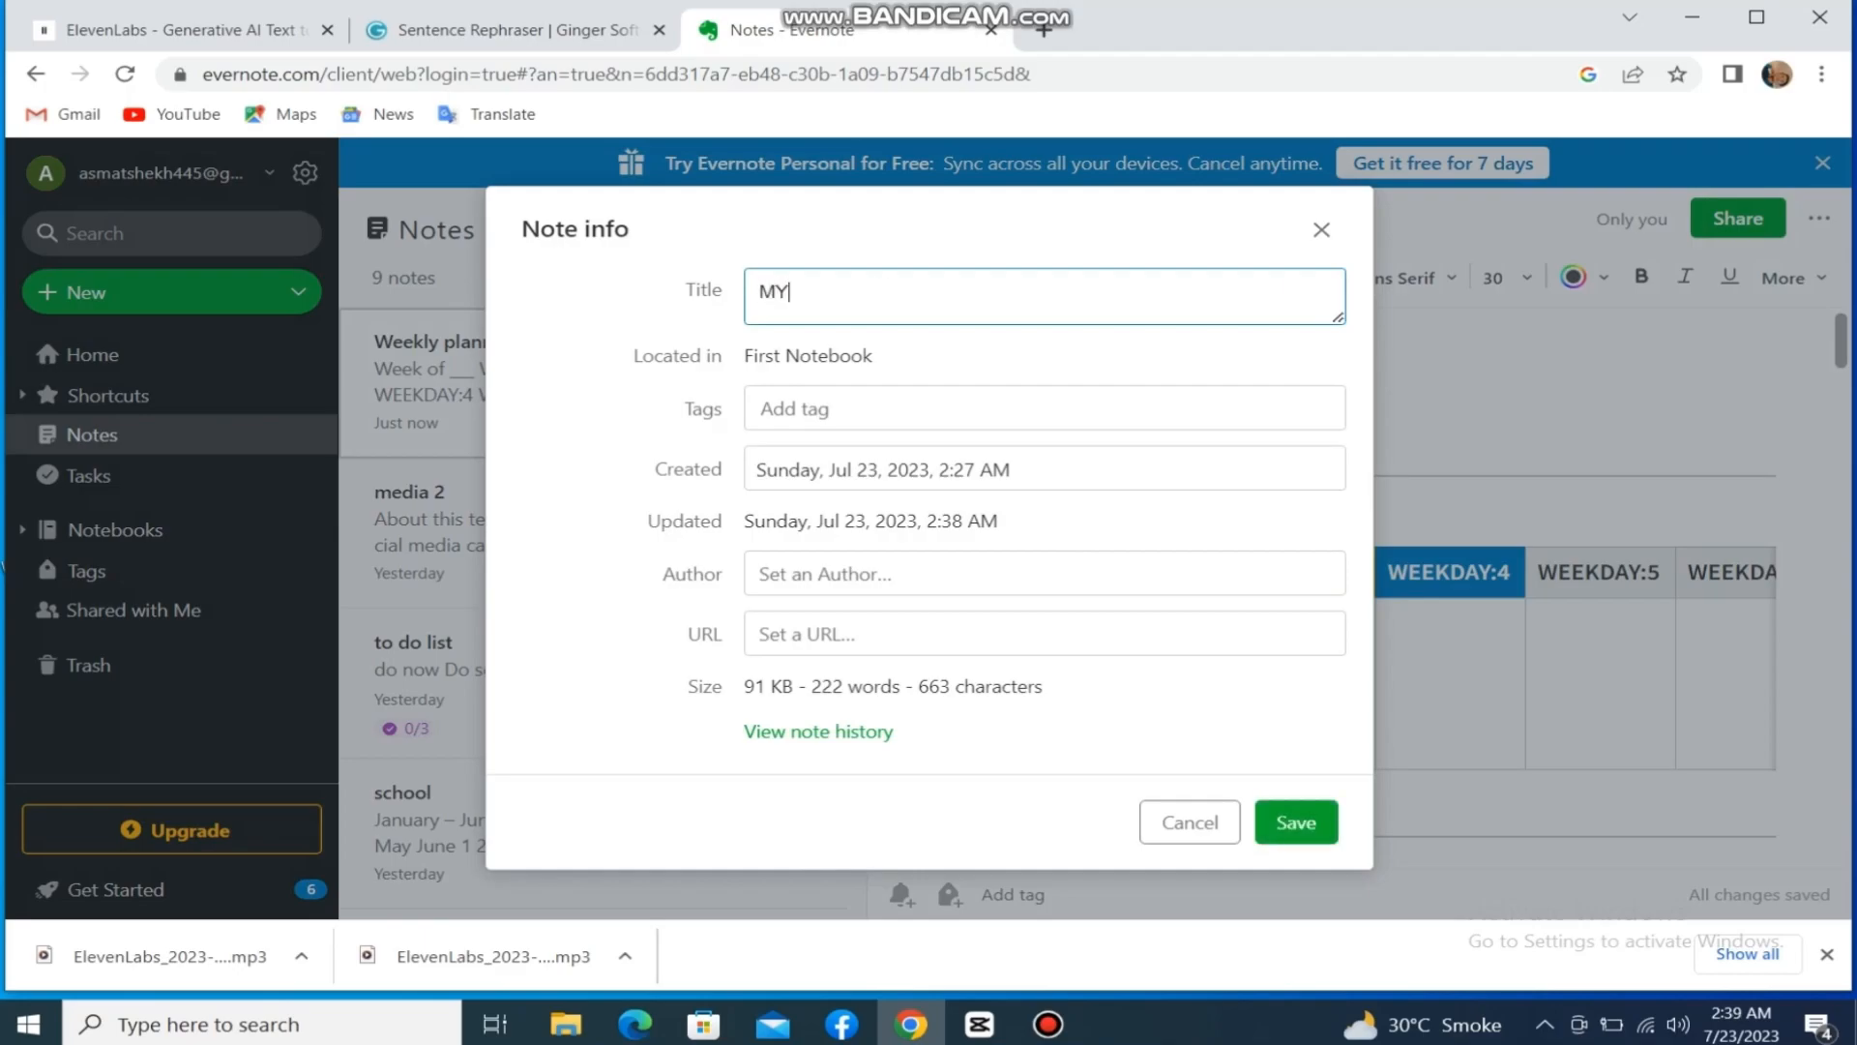
pyautogui.write('tem')
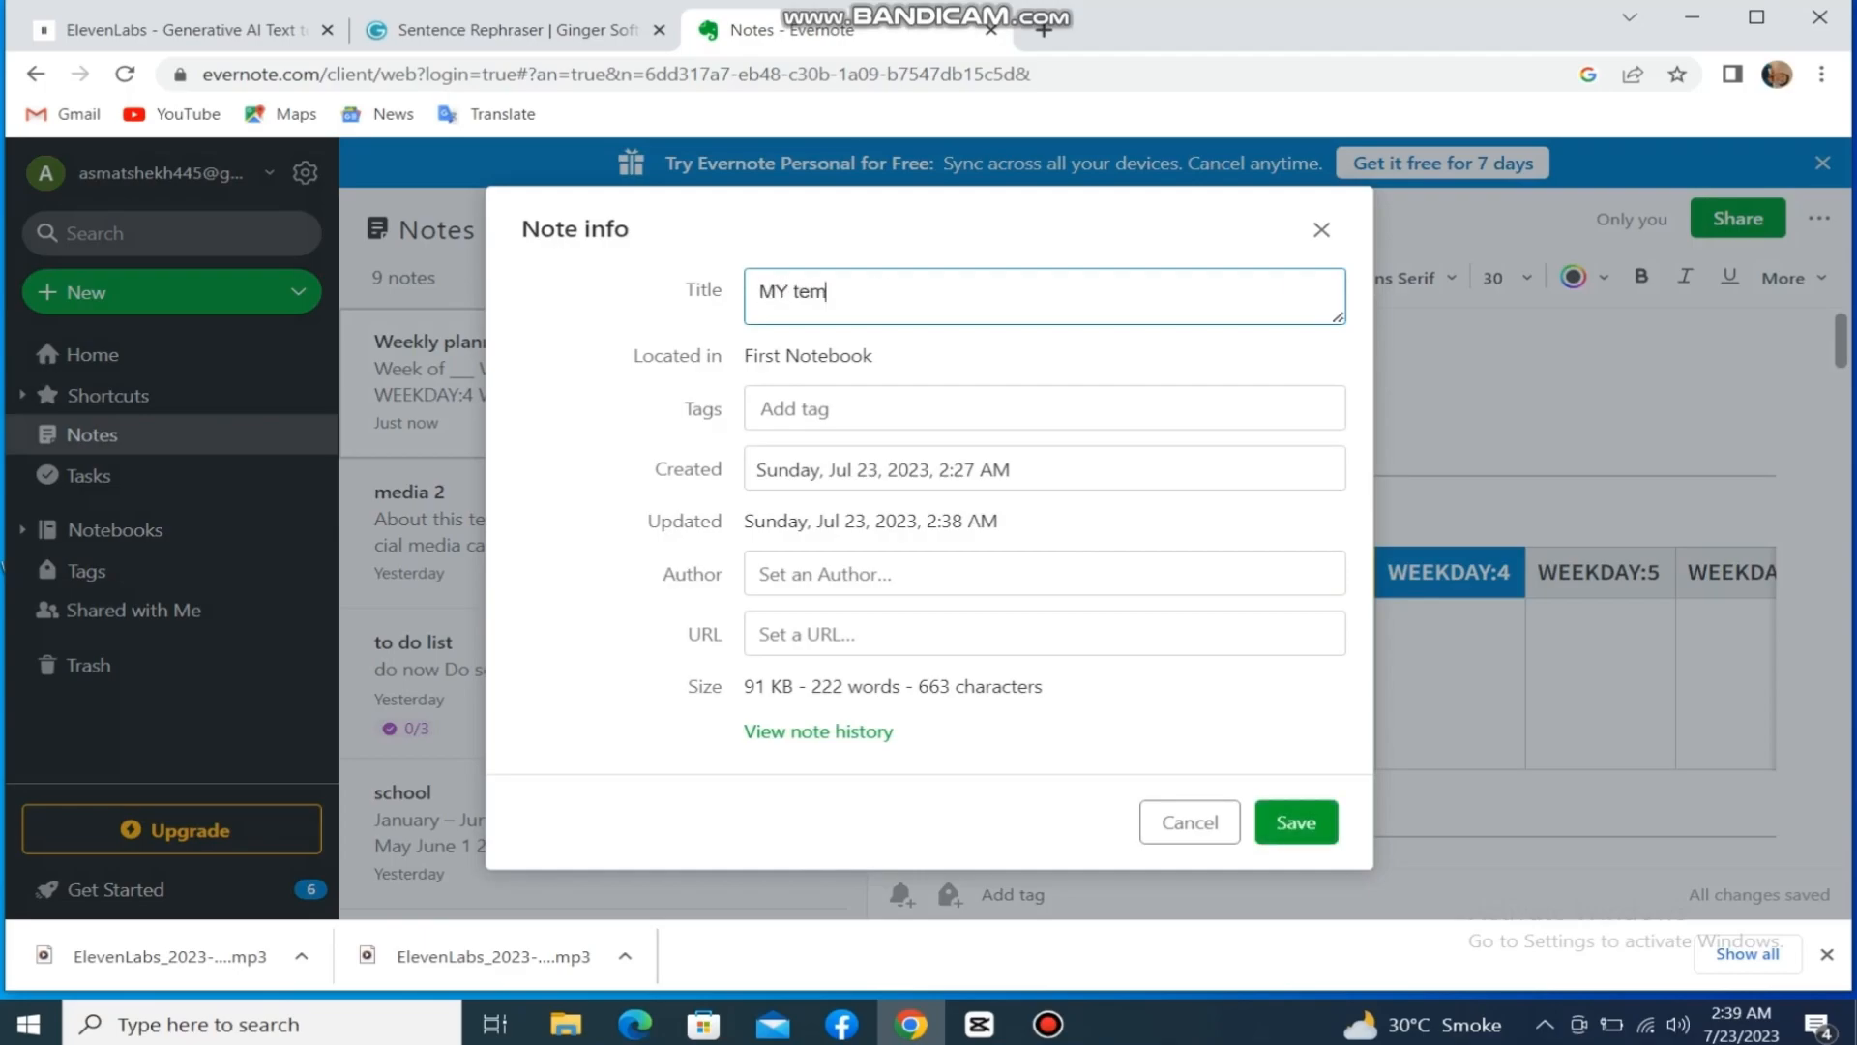
pyautogui.write('plate')
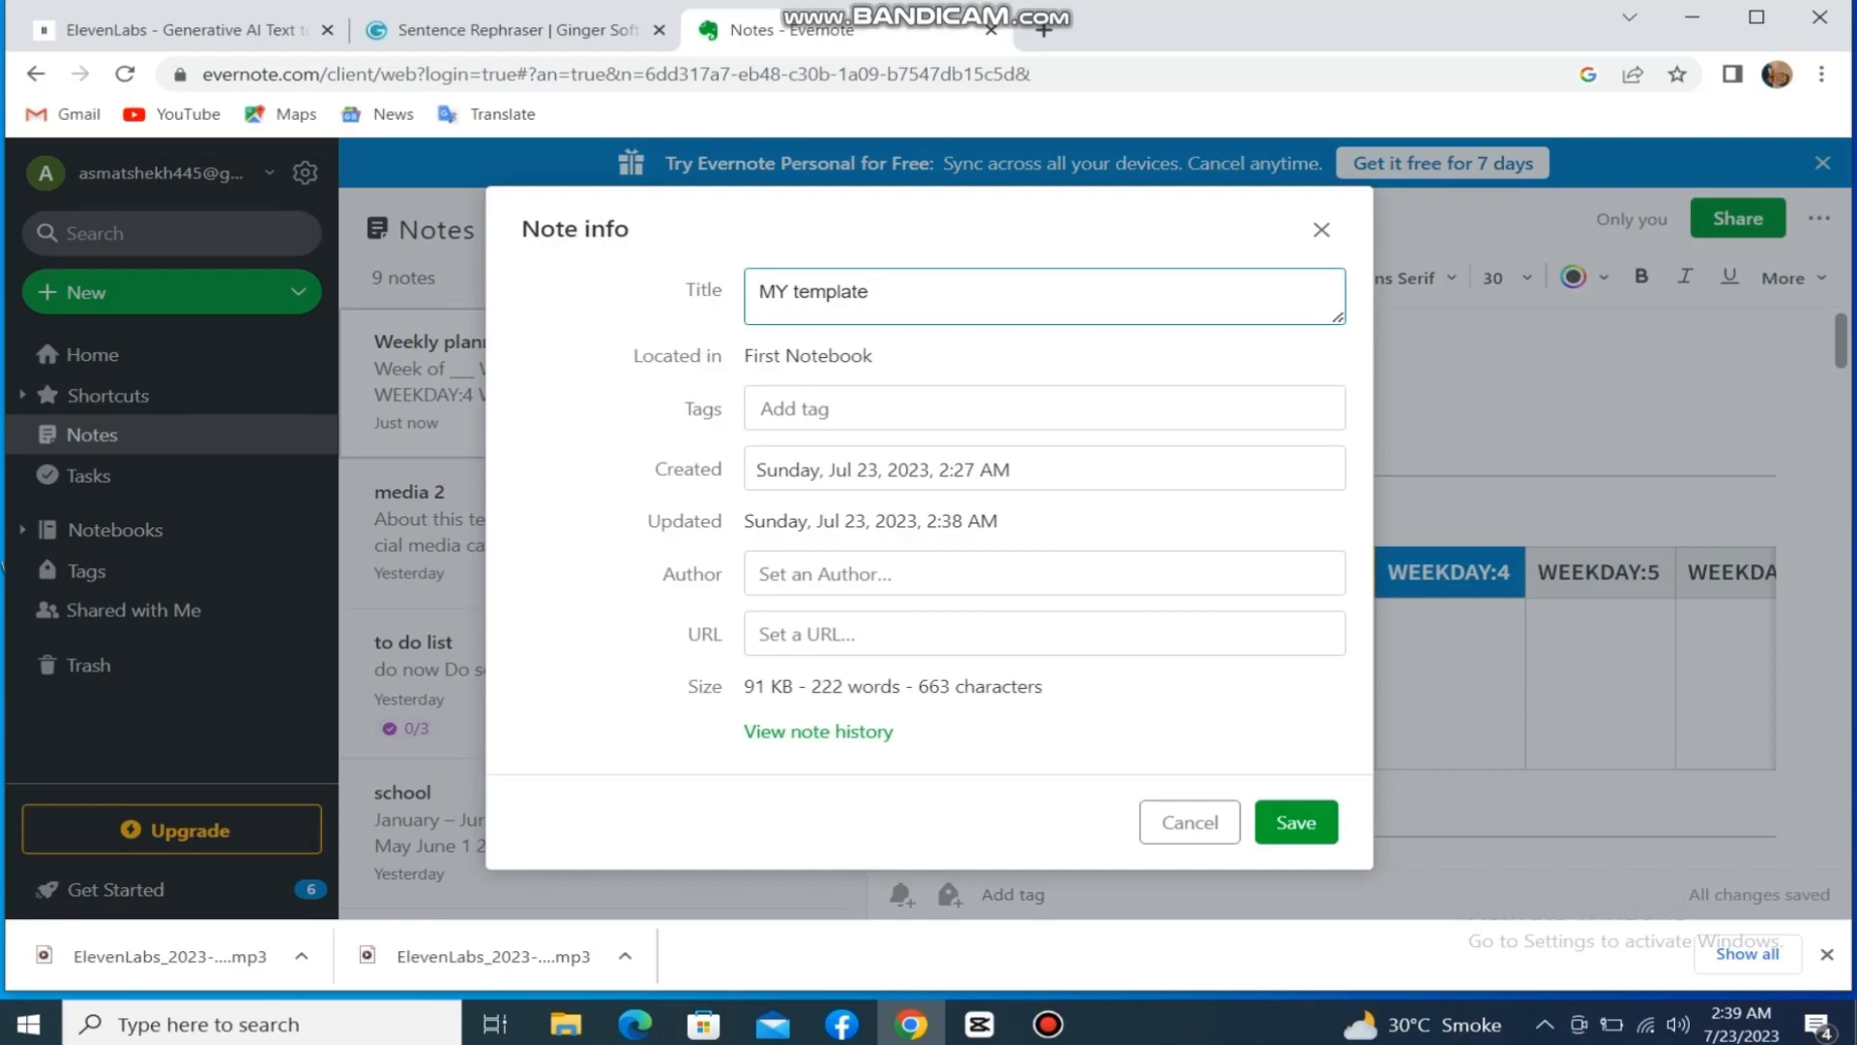
pyautogui.click(1045, 406)
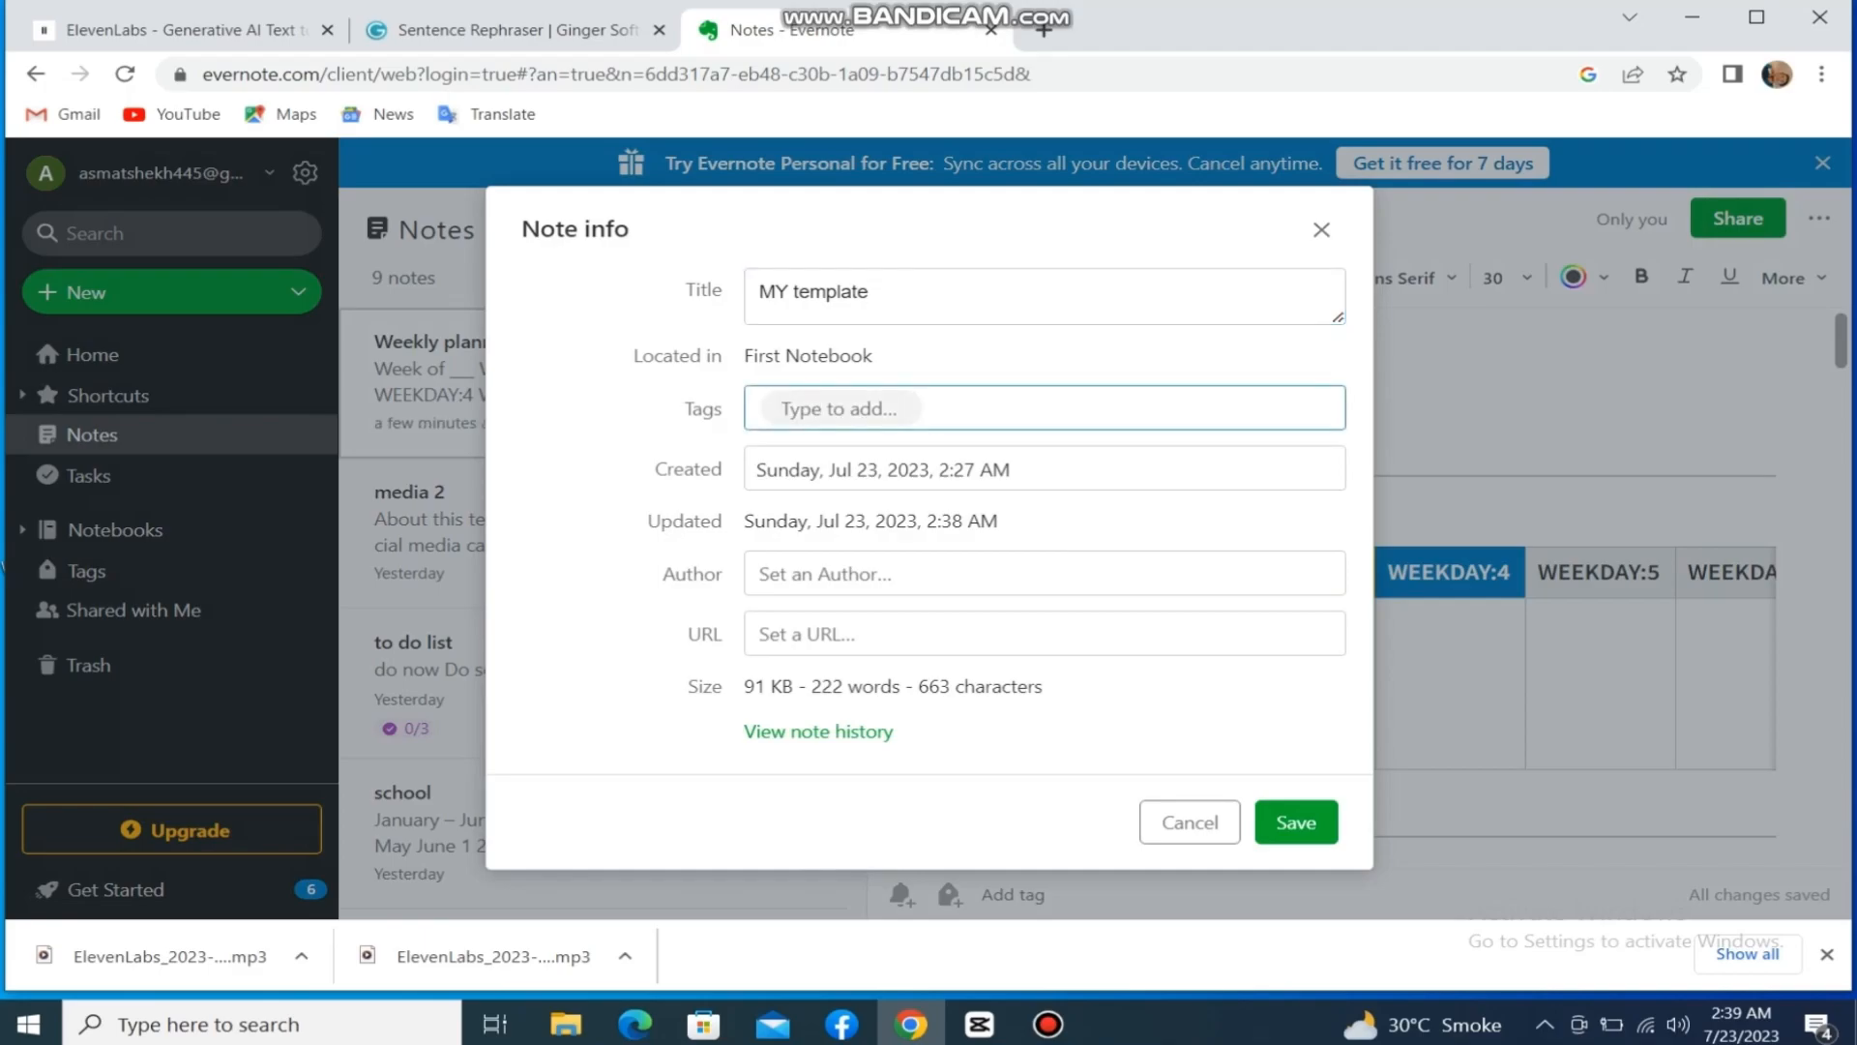
pyautogui.click(1188, 822)
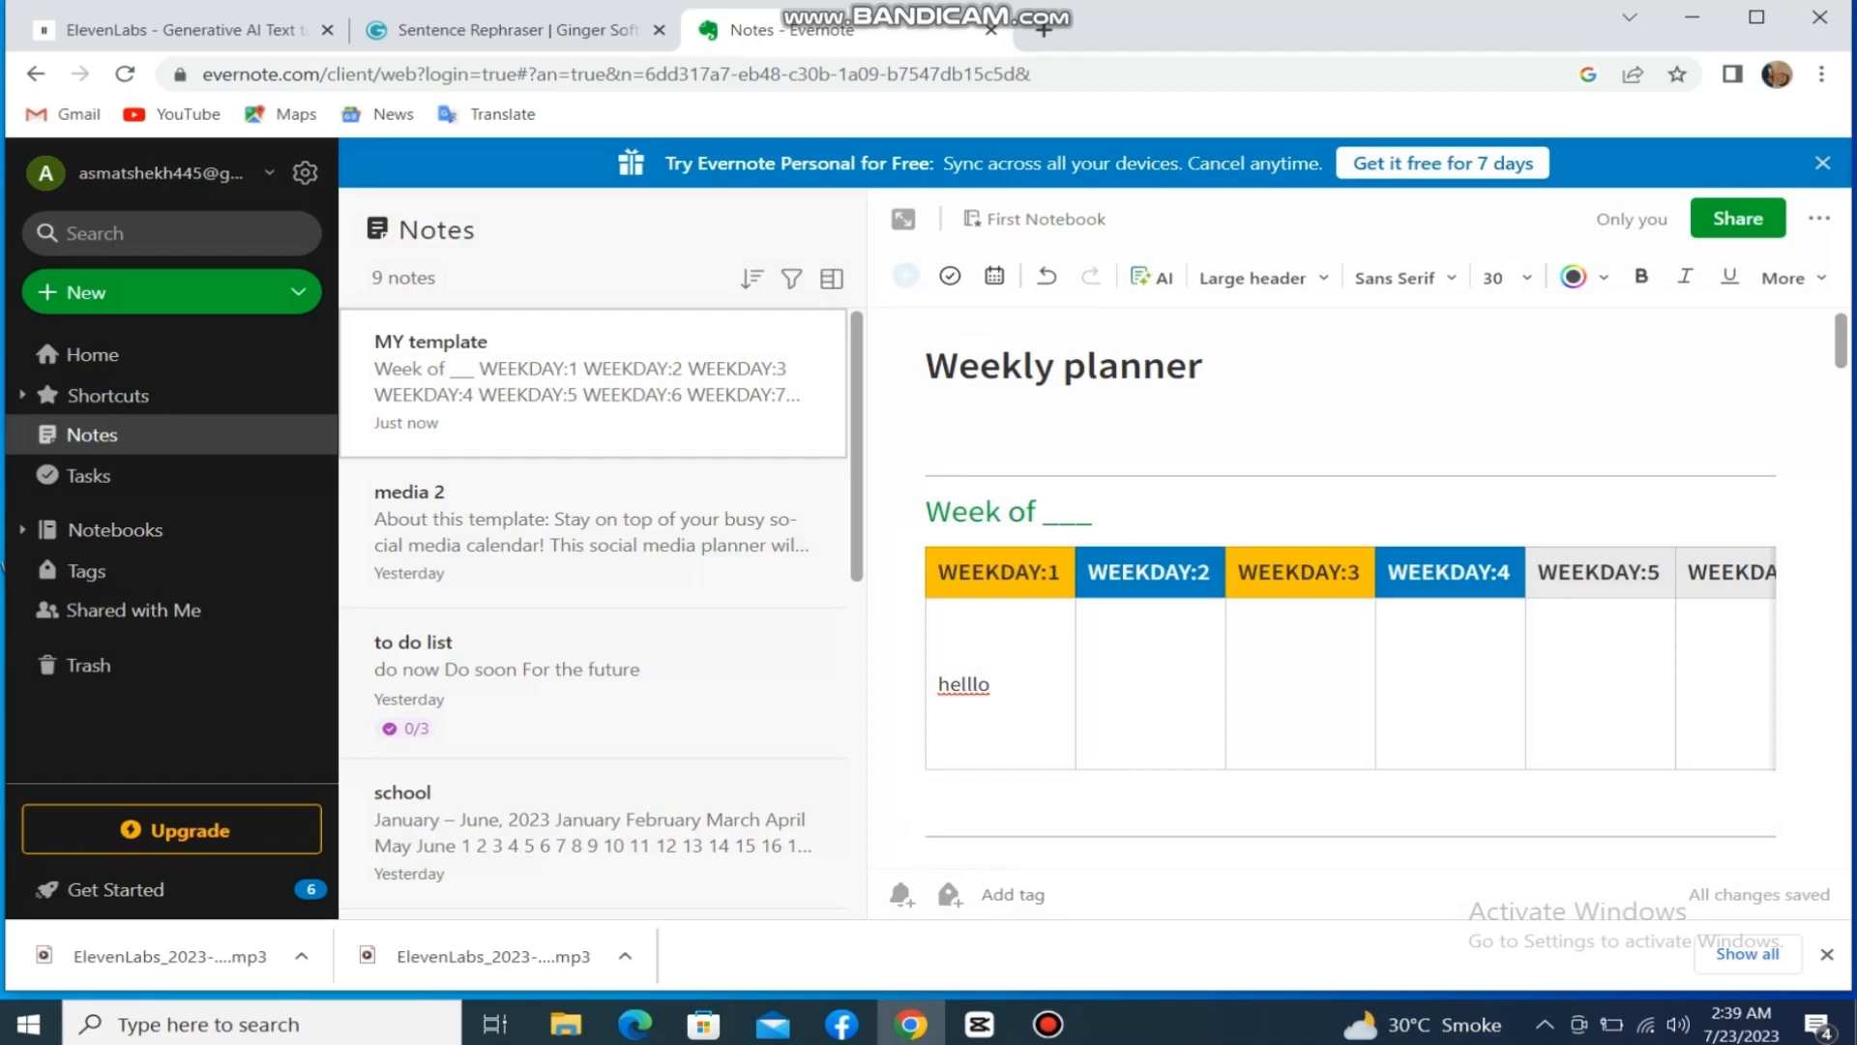